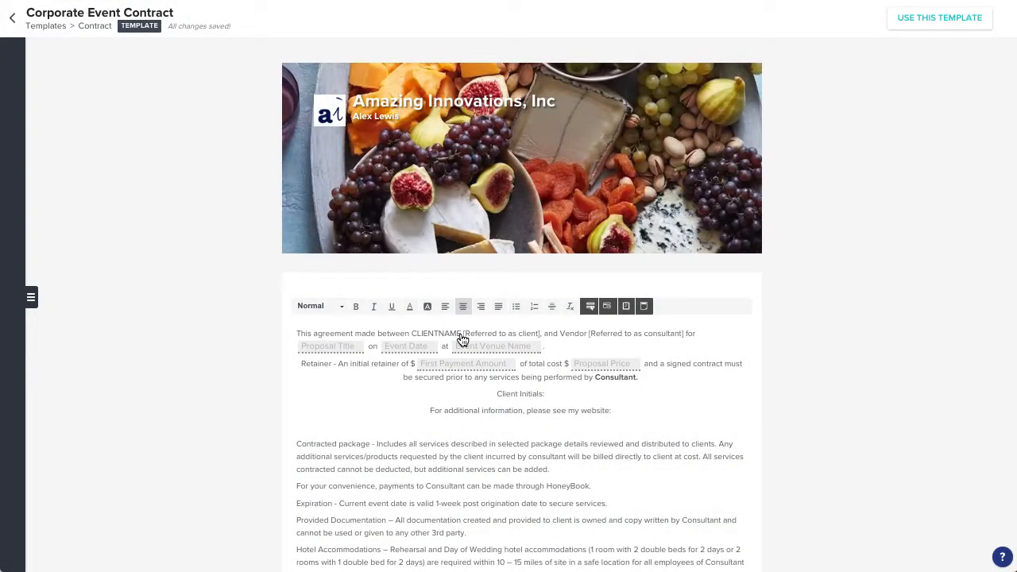
- Select and delete the CLIENTNAME placeholder in the agreement's opening sentence
{"action": "double_click", "coordinate": [436, 333]}
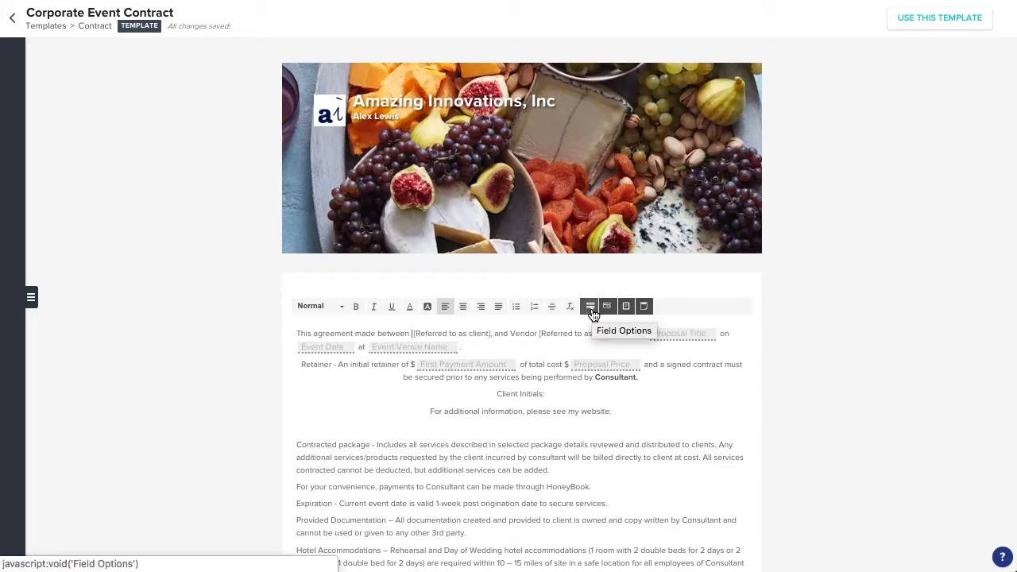
- Insert a First Client Full Name field set to 'can't edit' in the client name spot
{"action": "left_click", "coordinate": [589, 306]}
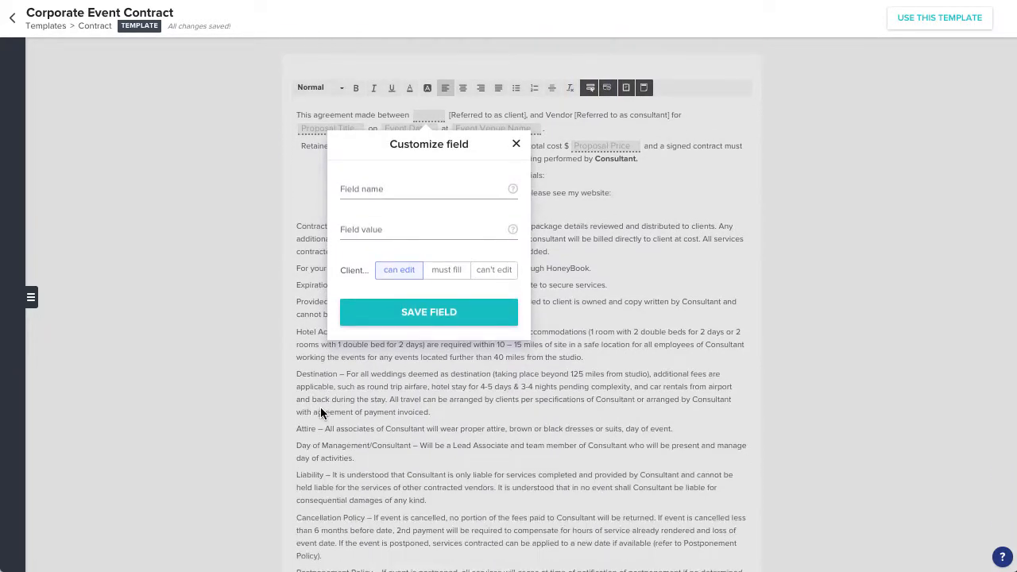
{"action": "left_click", "coordinate": [429, 189]}
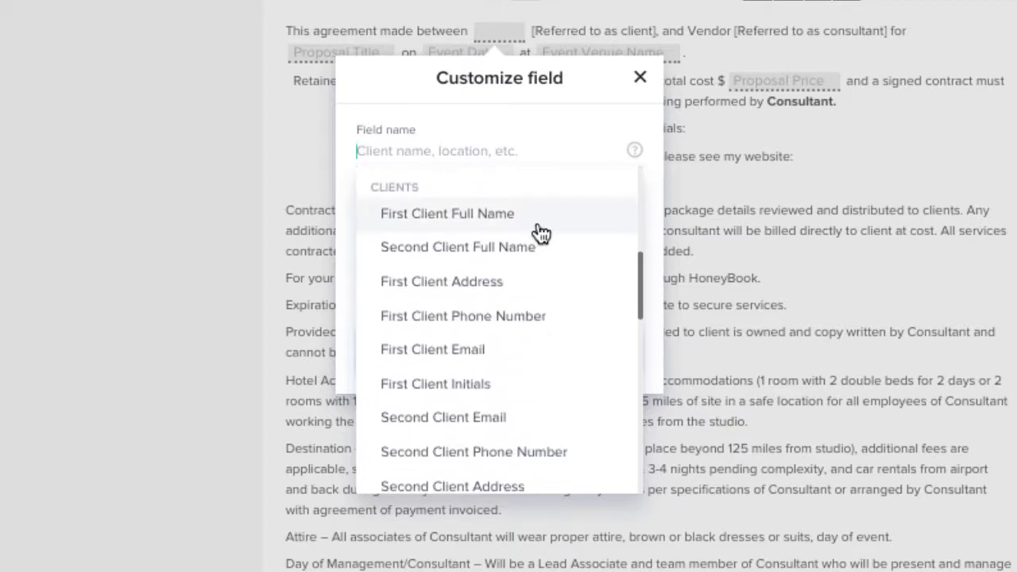
{"action": "scroll", "scroll_direction": "down", "scroll_amount": 3}
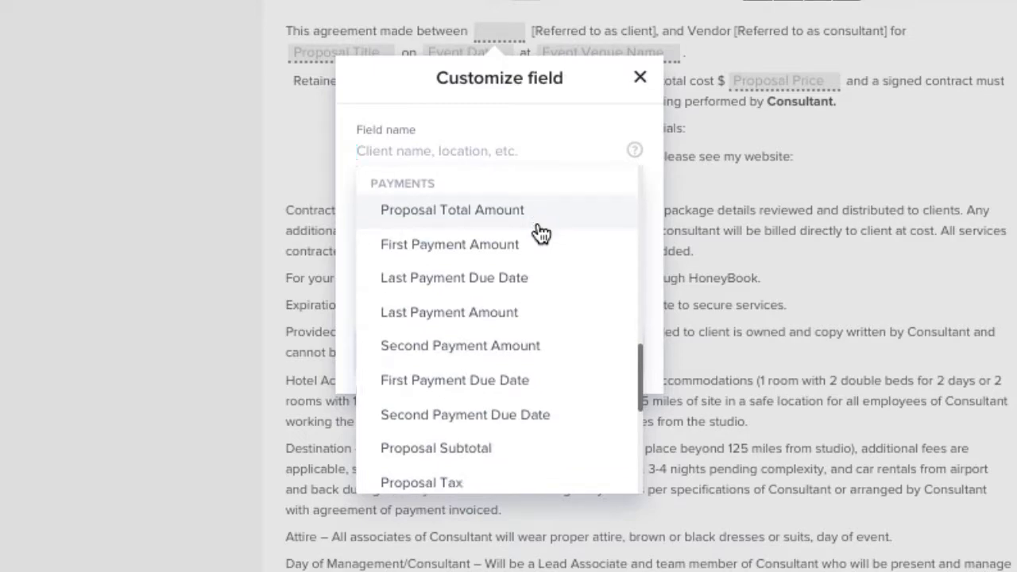
{"action": "scroll", "scroll_direction": "up", "scroll_amount": 3}
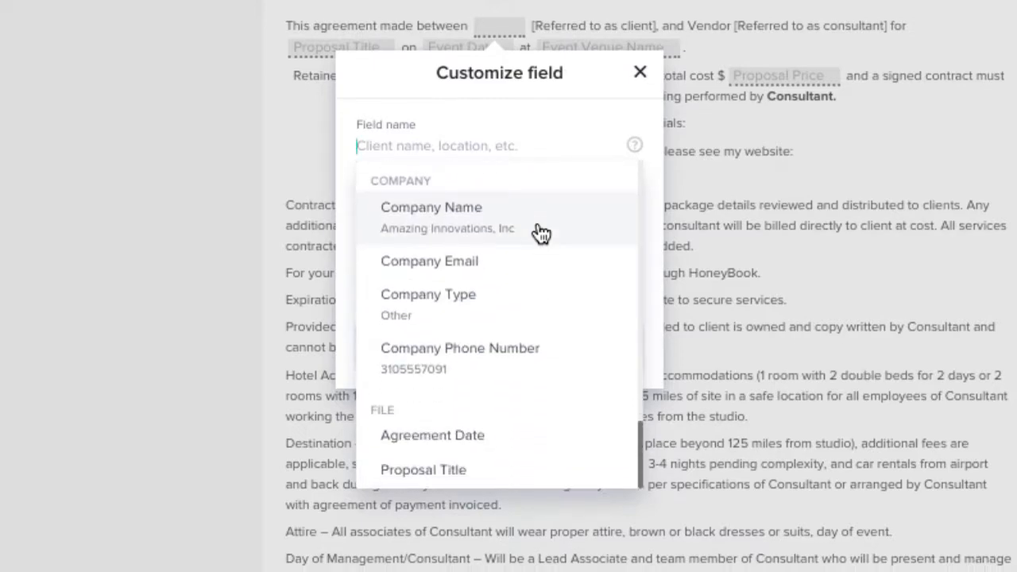
{"action": "mouse_move", "coordinate": [556, 443]}
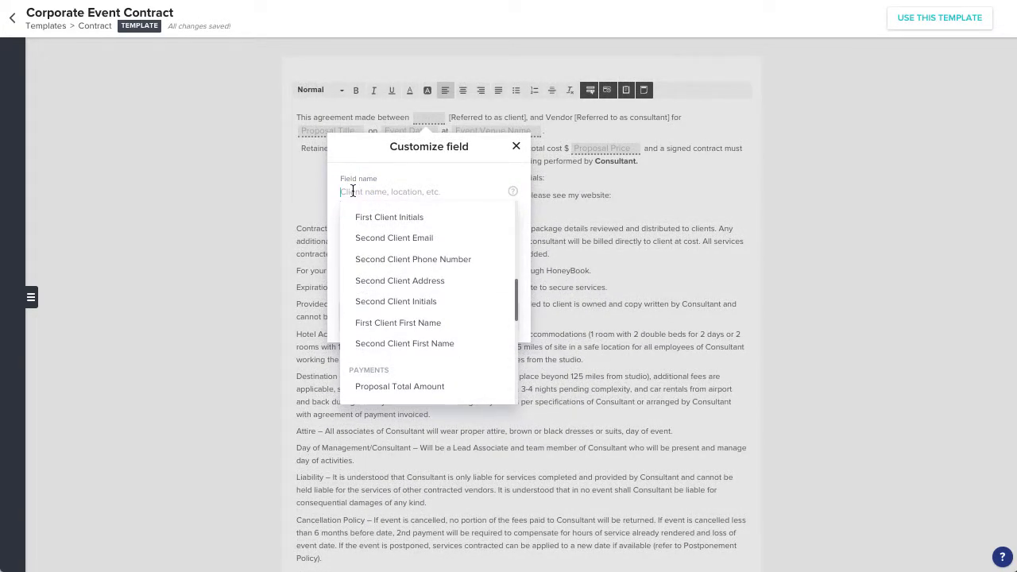
{"action": "scroll", "scroll_direction": "up", "scroll_amount": 3}
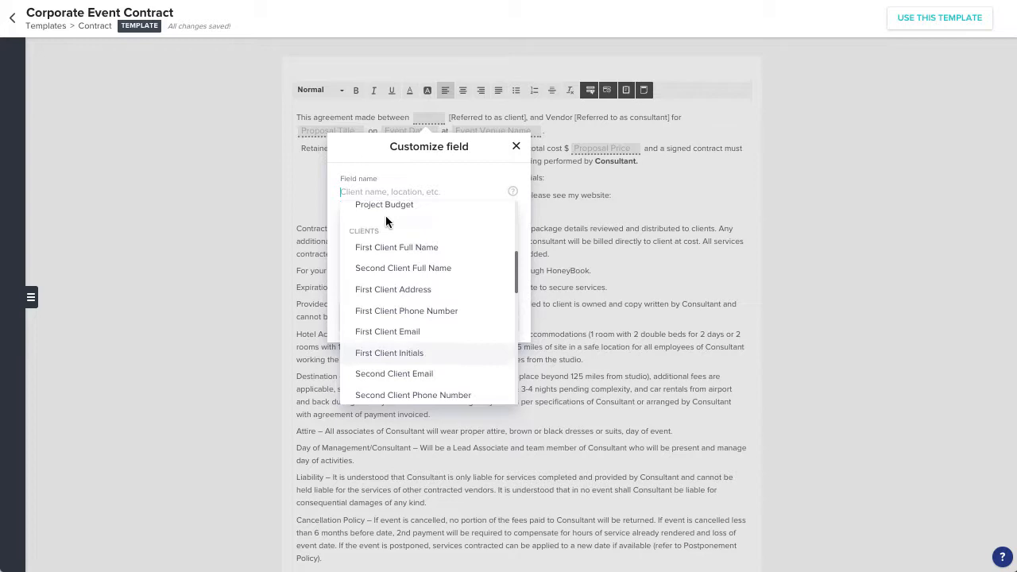
{"action": "left_click", "coordinate": [396, 247]}
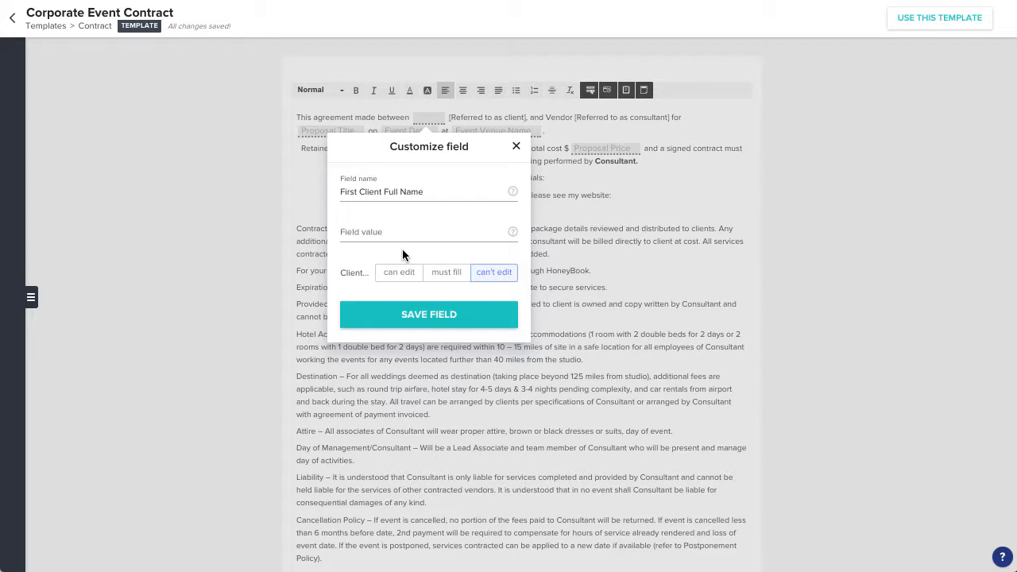
{"action": "left_click", "coordinate": [428, 314]}
{"action": "type", "text": "Initial"}
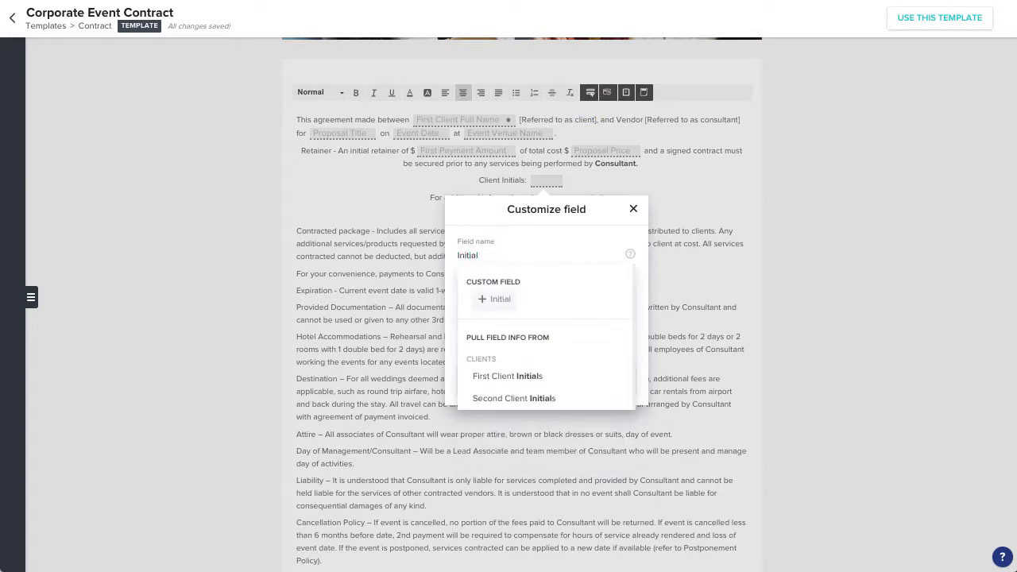
- Add a custom 'Initial' field after Client Initials, set to 'must fill'
{"action": "left_click", "coordinate": [494, 298]}
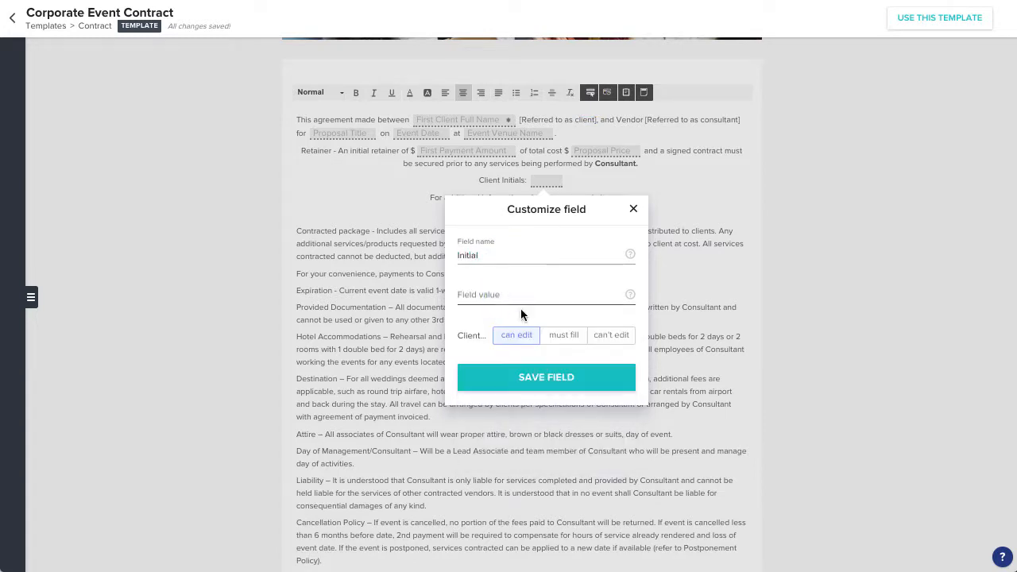
{"action": "left_click", "coordinate": [545, 376]}
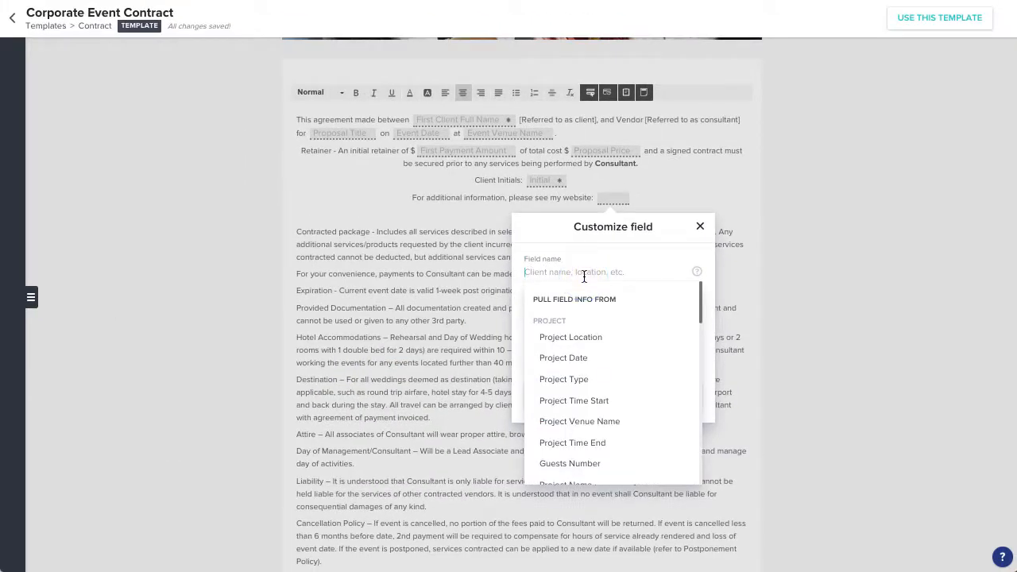
{"action": "type", "text": "Company Website"}
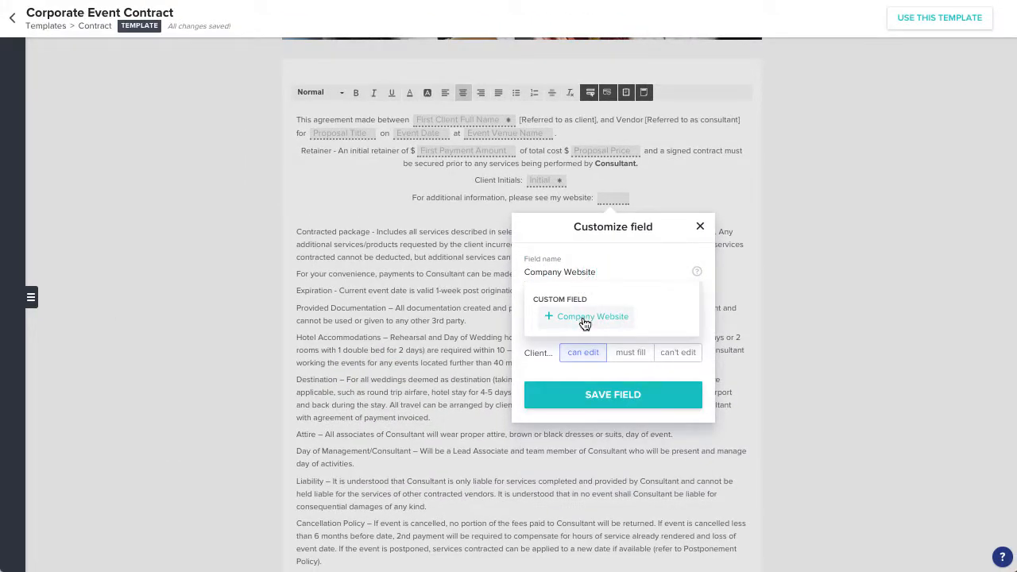
{"action": "left_click", "coordinate": [592, 316]}
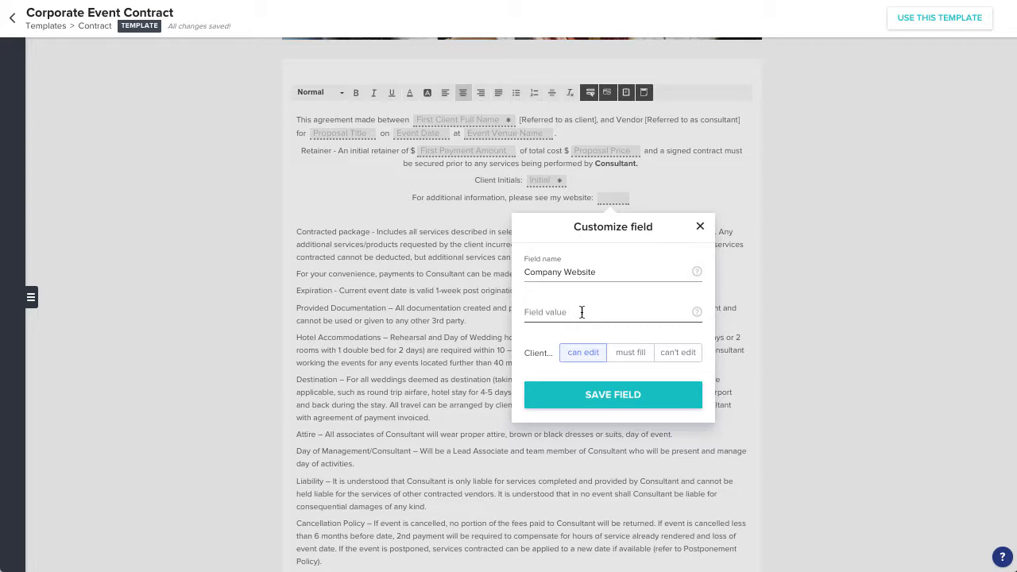
{"action": "type", "text": "www.mywebsot"}
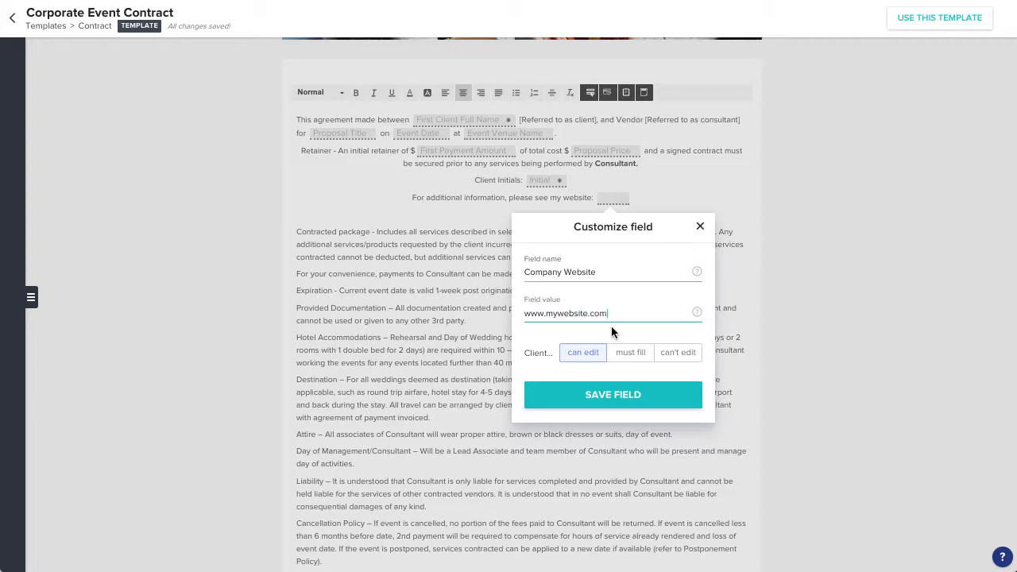
{"action": "left_click", "coordinate": [676, 351]}
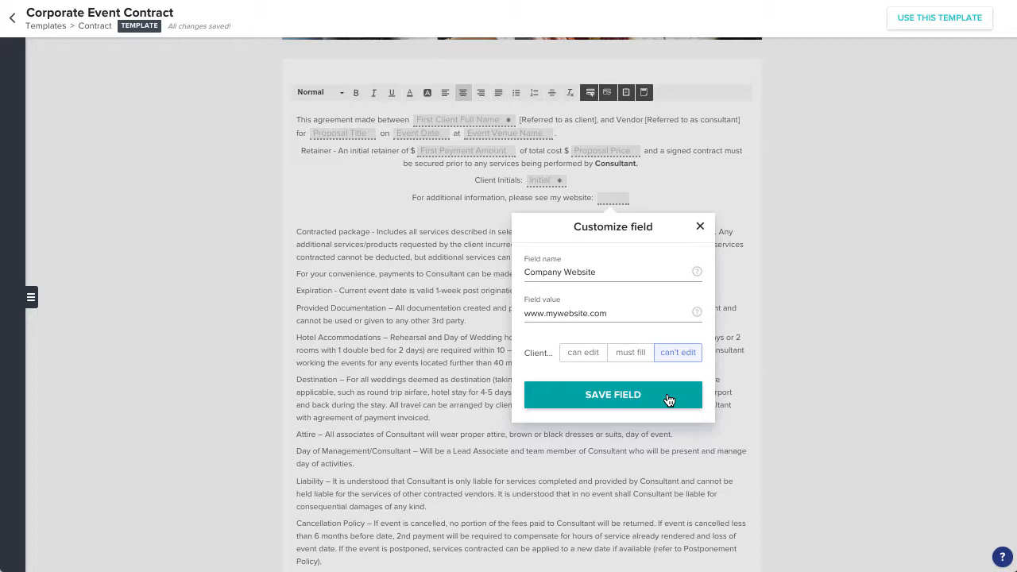
{"action": "left_click", "coordinate": [613, 394]}
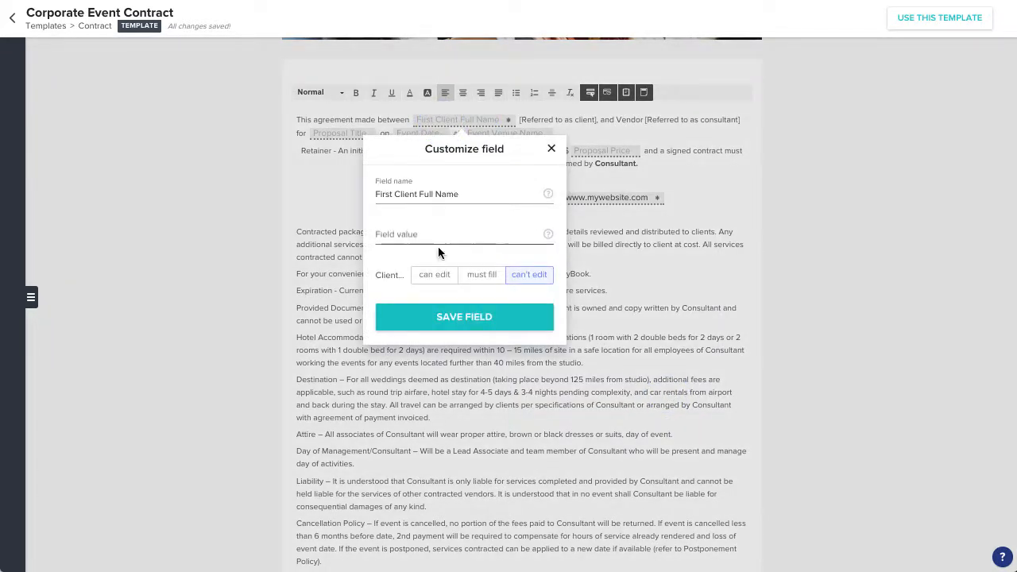
- Switch the client name field through 'can edit' and 'must fill', ending on 'can't edit'
{"action": "left_click", "coordinate": [434, 274]}
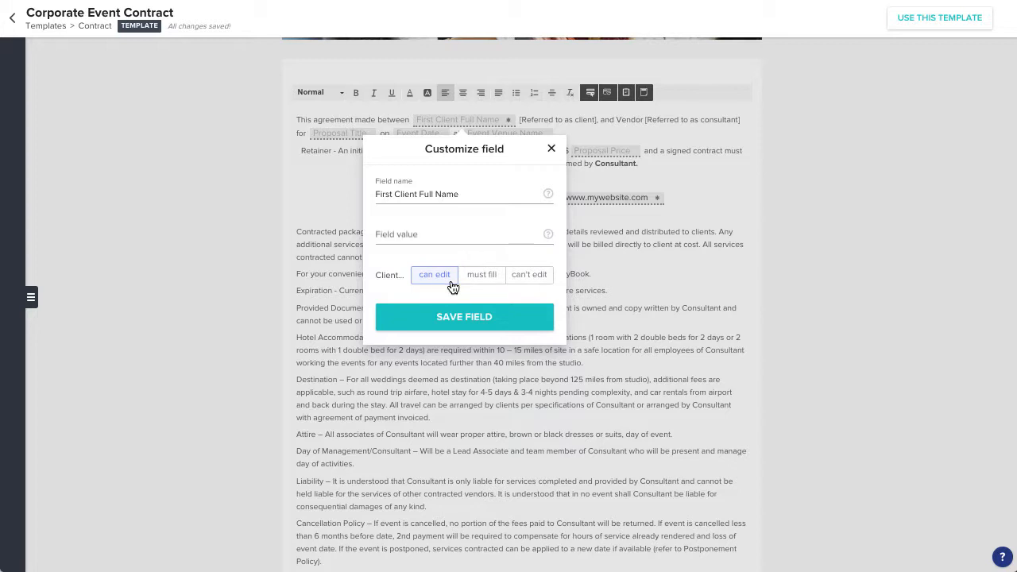
{"action": "left_click", "coordinate": [481, 274]}
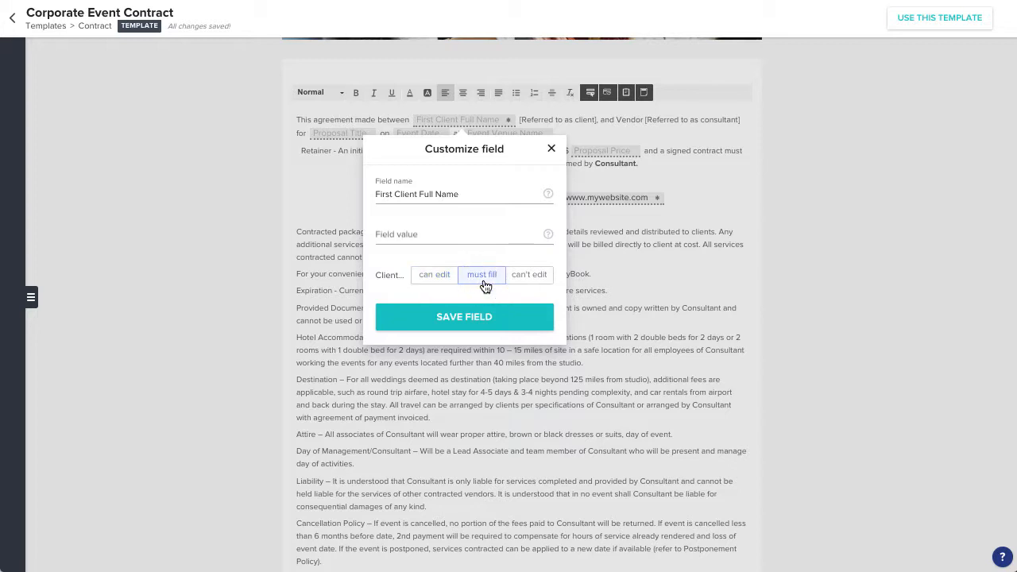
{"action": "mouse_move", "coordinate": [505, 286]}
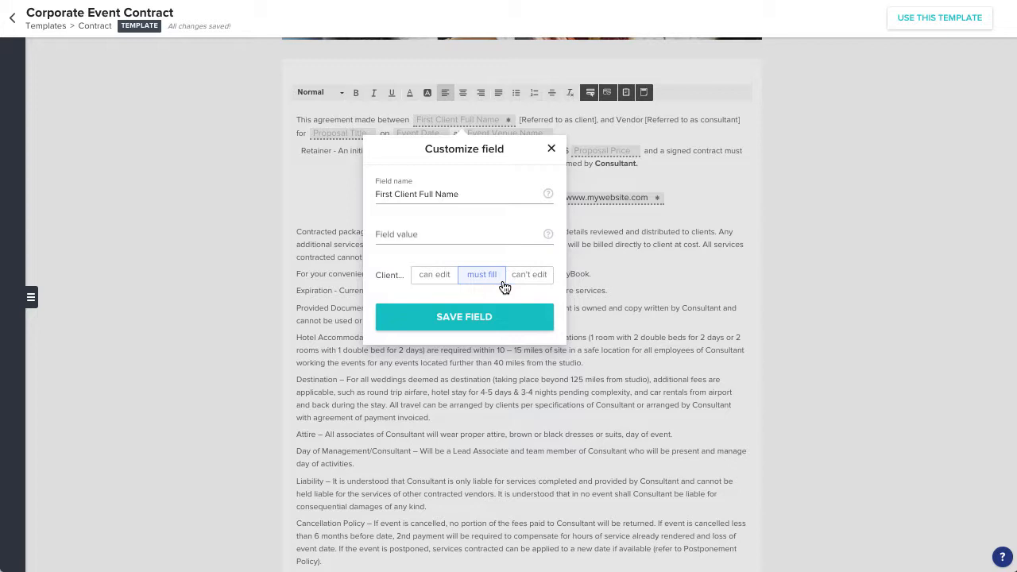
{"action": "left_click", "coordinate": [529, 274]}
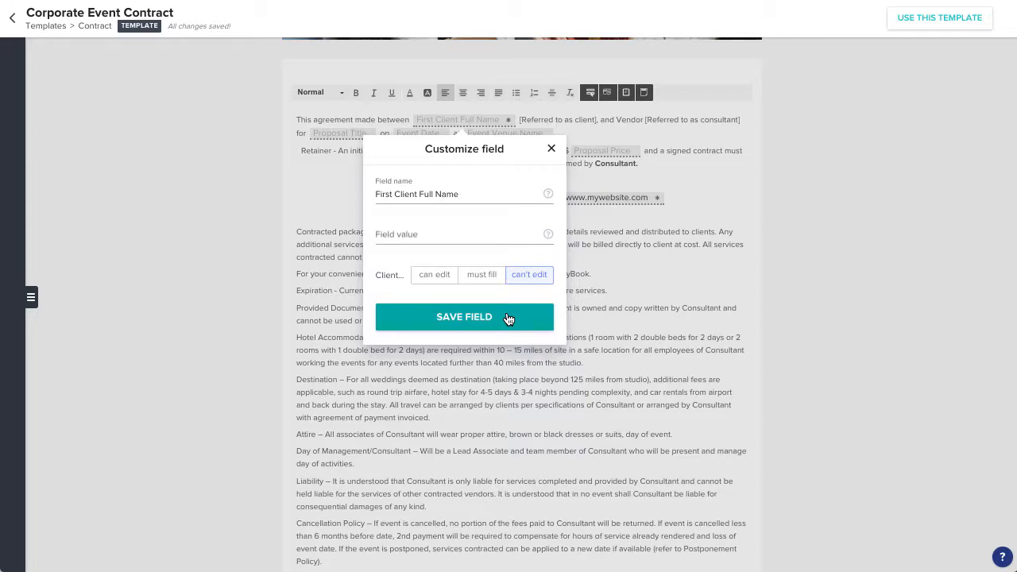
- Save the name field, then enter a 500 retainer and a 3000 proposal price
{"action": "left_click", "coordinate": [464, 316]}
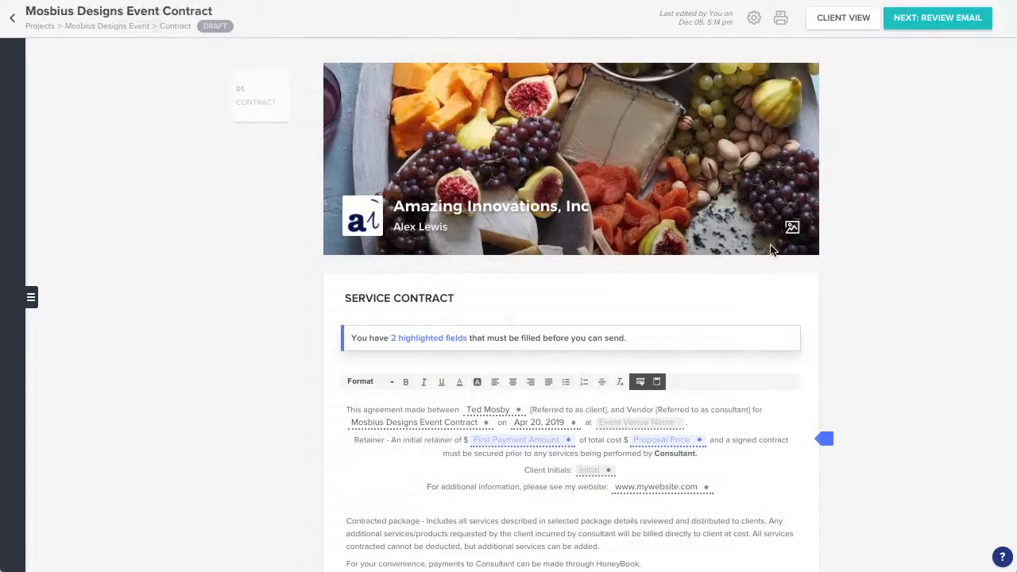
{"action": "scroll", "scroll_direction": "down", "scroll_amount": 3}
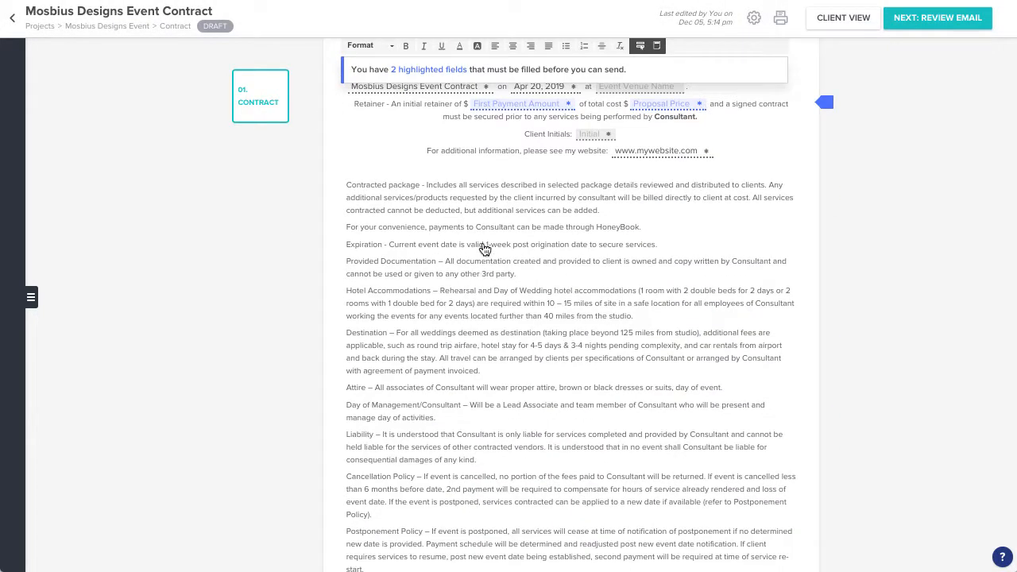
{"action": "left_click", "coordinate": [515, 103]}
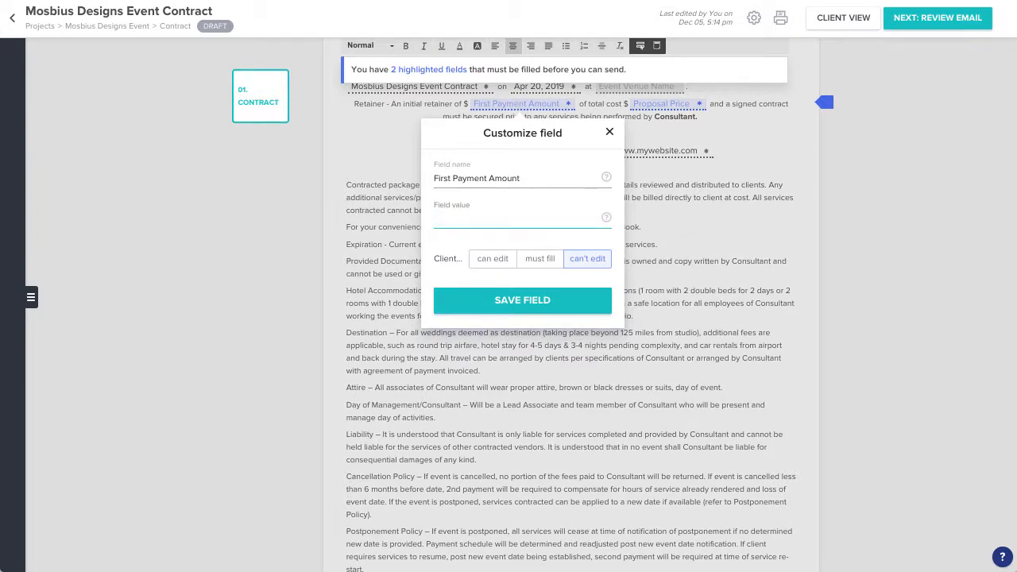
{"action": "left_click", "coordinate": [522, 300]}
{"action": "type", "text": "3000"}
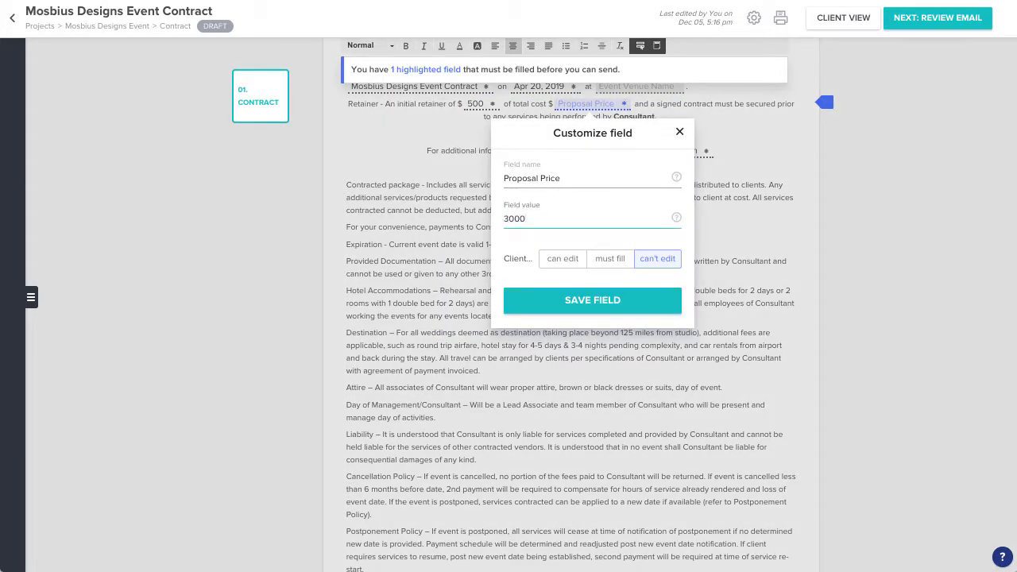
{"action": "left_click", "coordinate": [592, 301]}
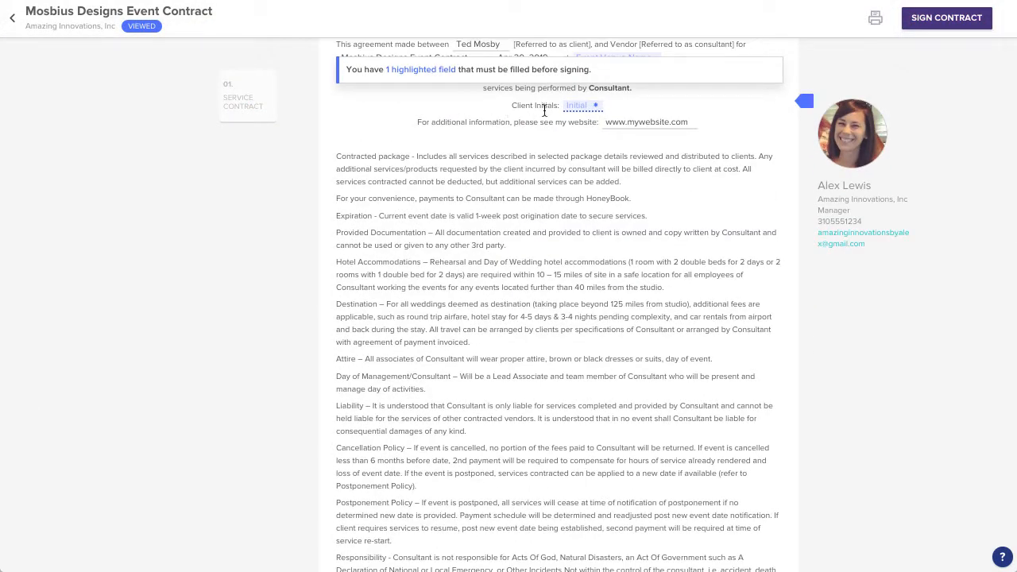
- Enter TM in the client's Initial field and scroll to the signature area
{"action": "left_click", "coordinate": [576, 105]}
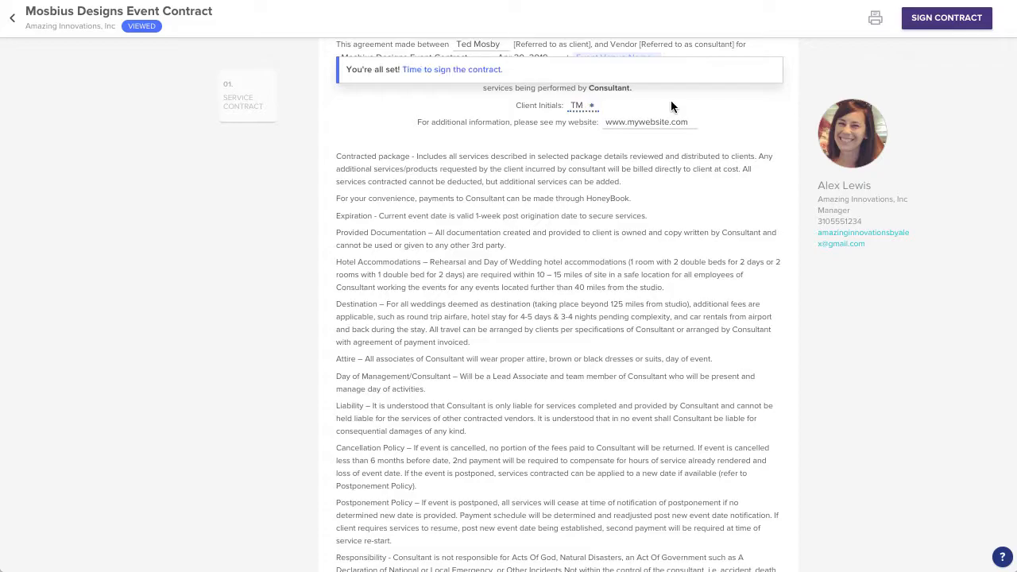
{"action": "scroll", "scroll_direction": "down", "scroll_amount": 3}
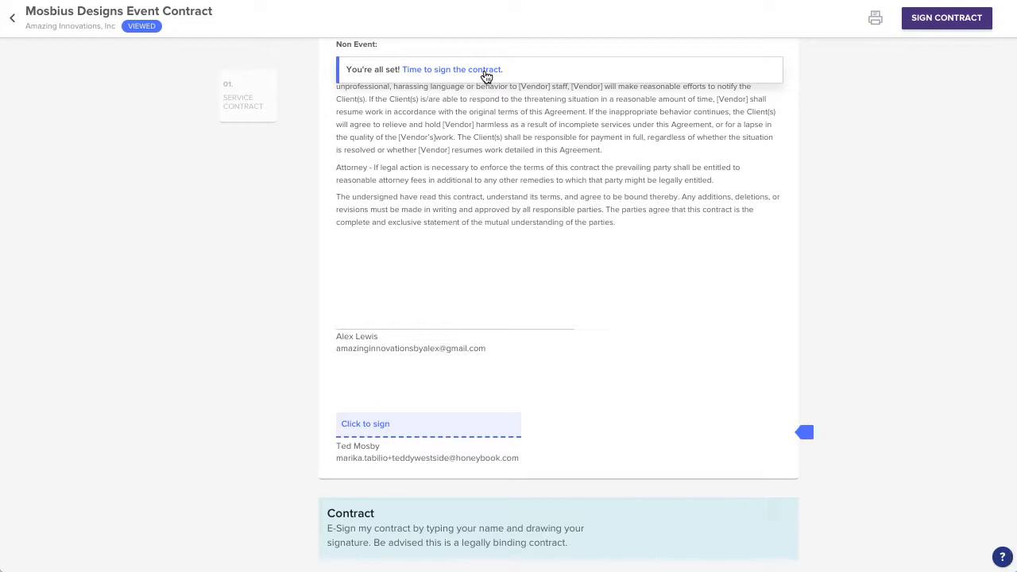